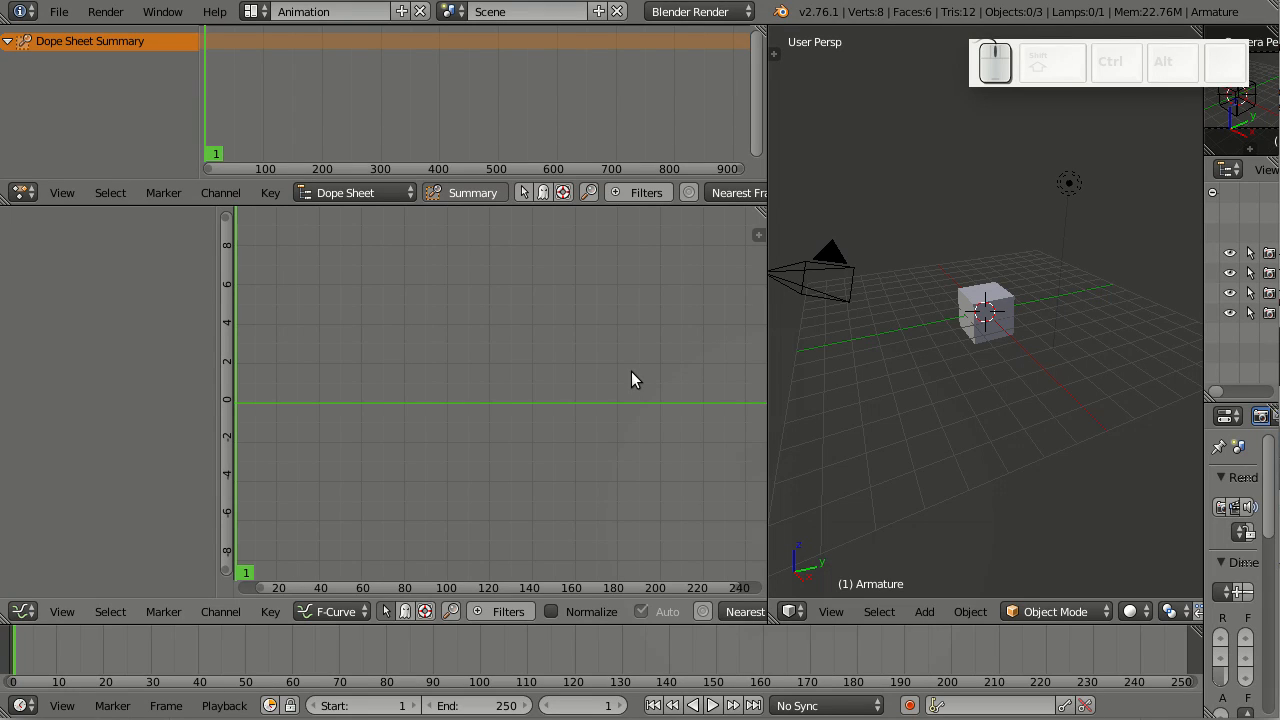
{"action": "mouse_move", "coordinate": [888, 446]}
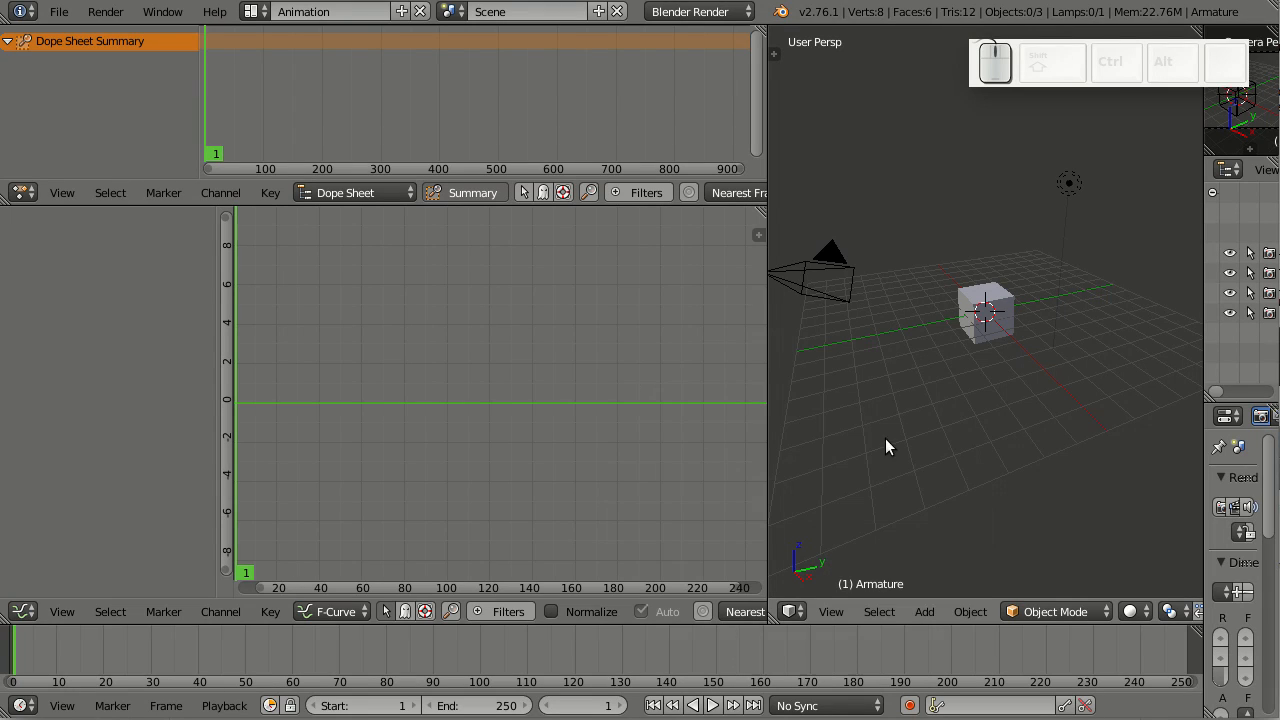
{"action": "mouse_move", "coordinate": [398, 360]}
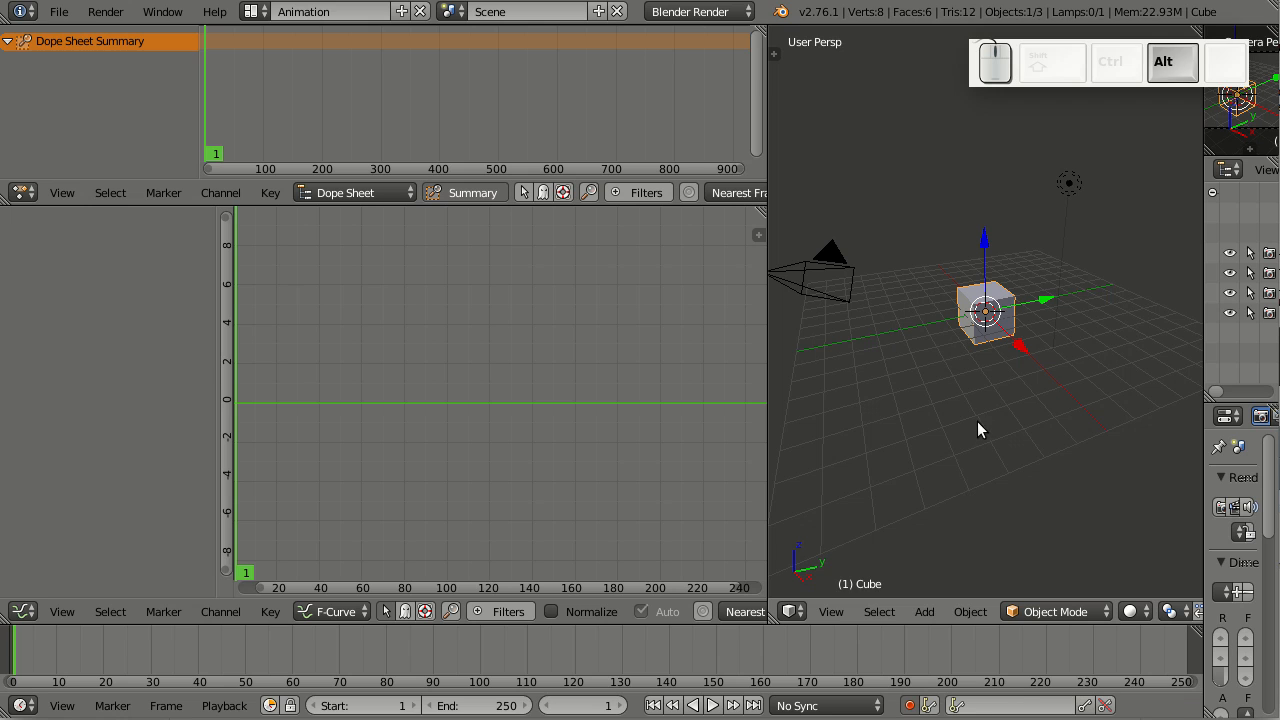
- Expand the cube's LocRotScale group to list its nine location, rotation and scale channels
{"action": "left_click", "coordinate": [712, 705]}
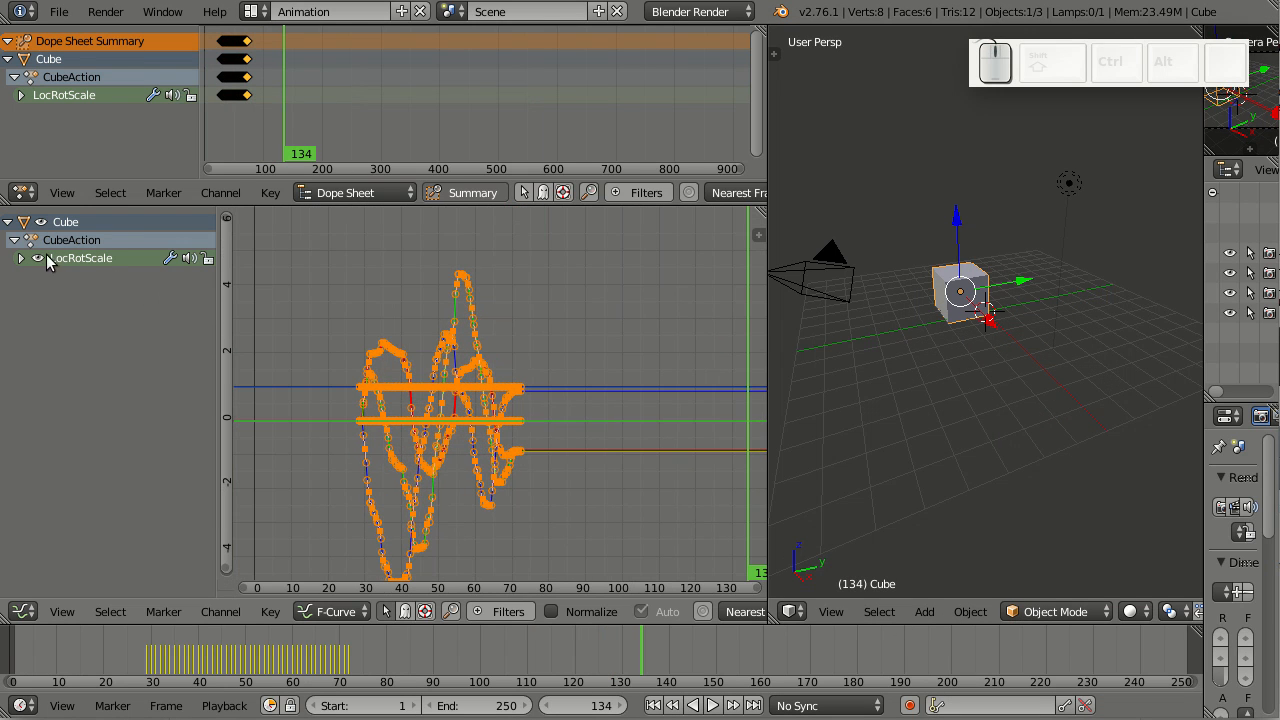
{"action": "left_click", "coordinate": [21, 258]}
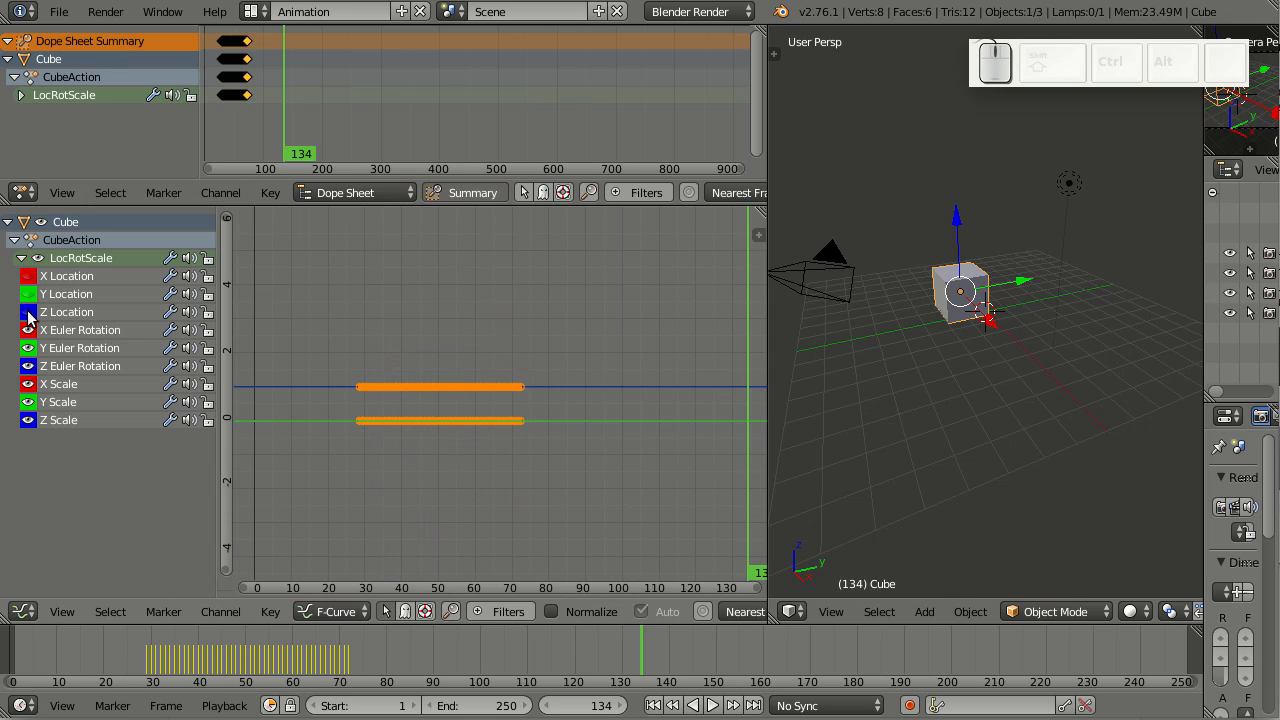
{"action": "mouse_move", "coordinate": [490, 427]}
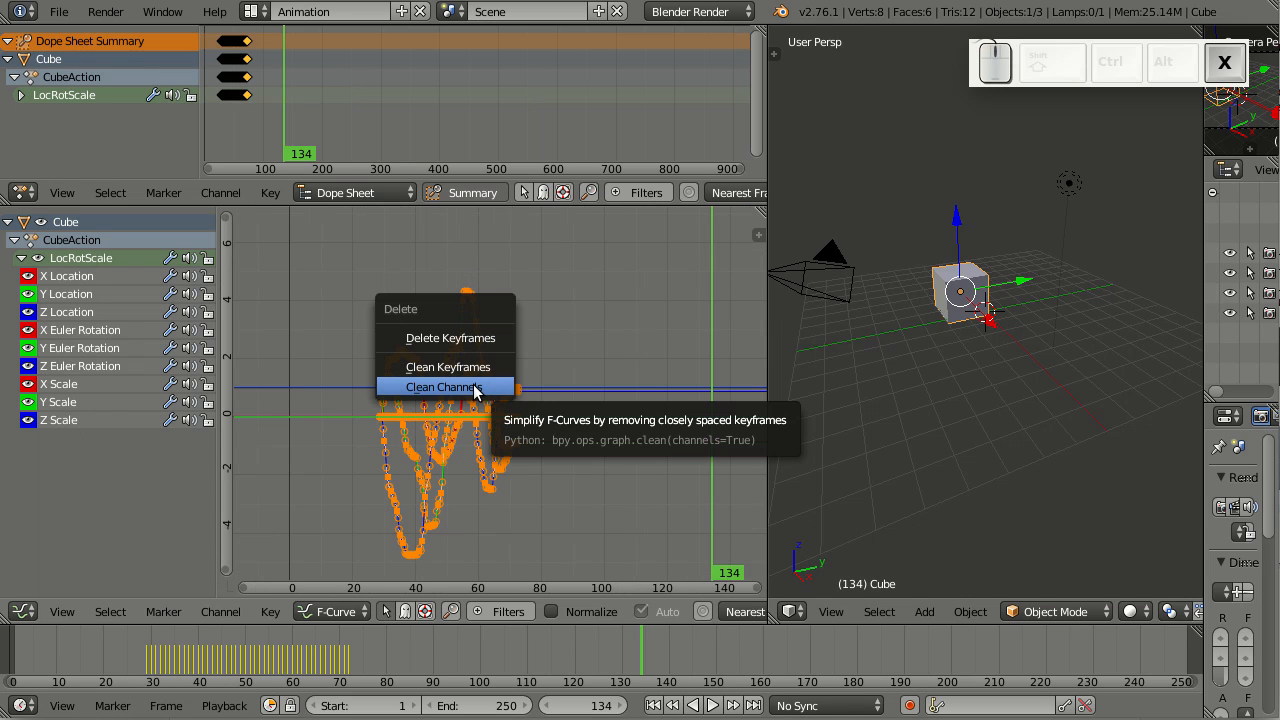
- Run Clean Channels, removing flat rotation and scale channels and keeping X, Y, Z Location
{"action": "left_click", "coordinate": [444, 387]}
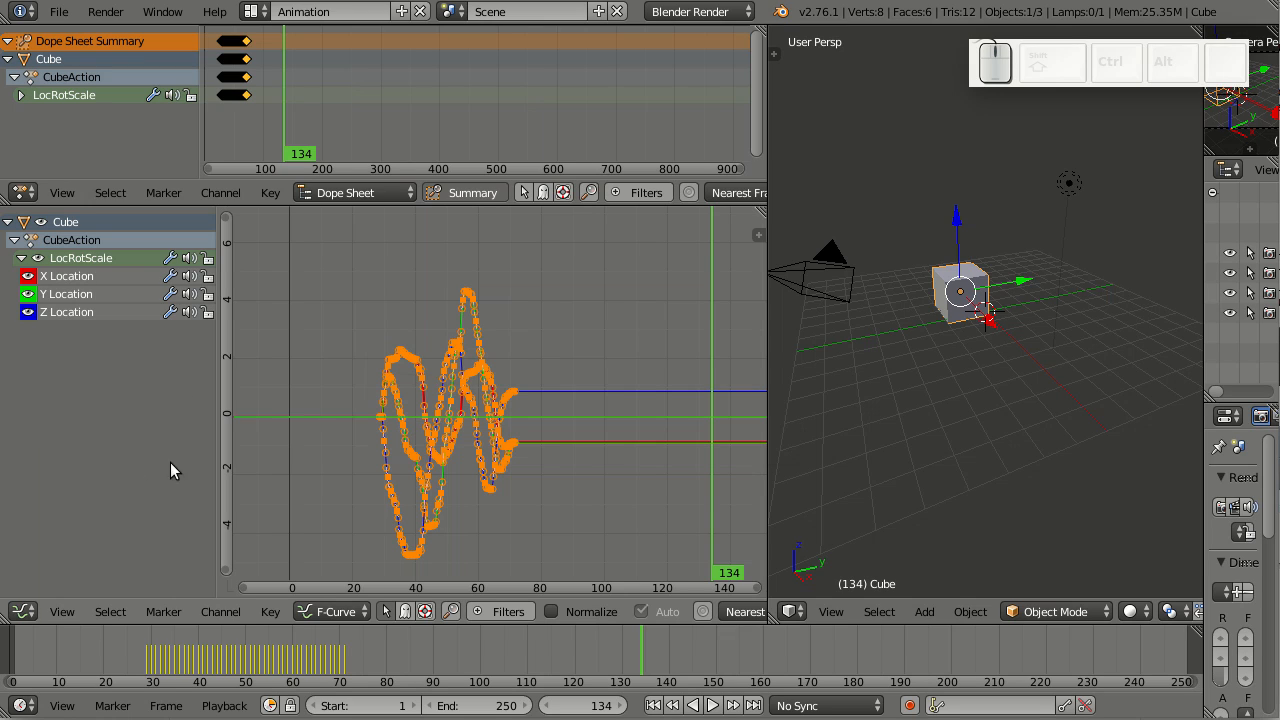
{"action": "mouse_move", "coordinate": [65, 442]}
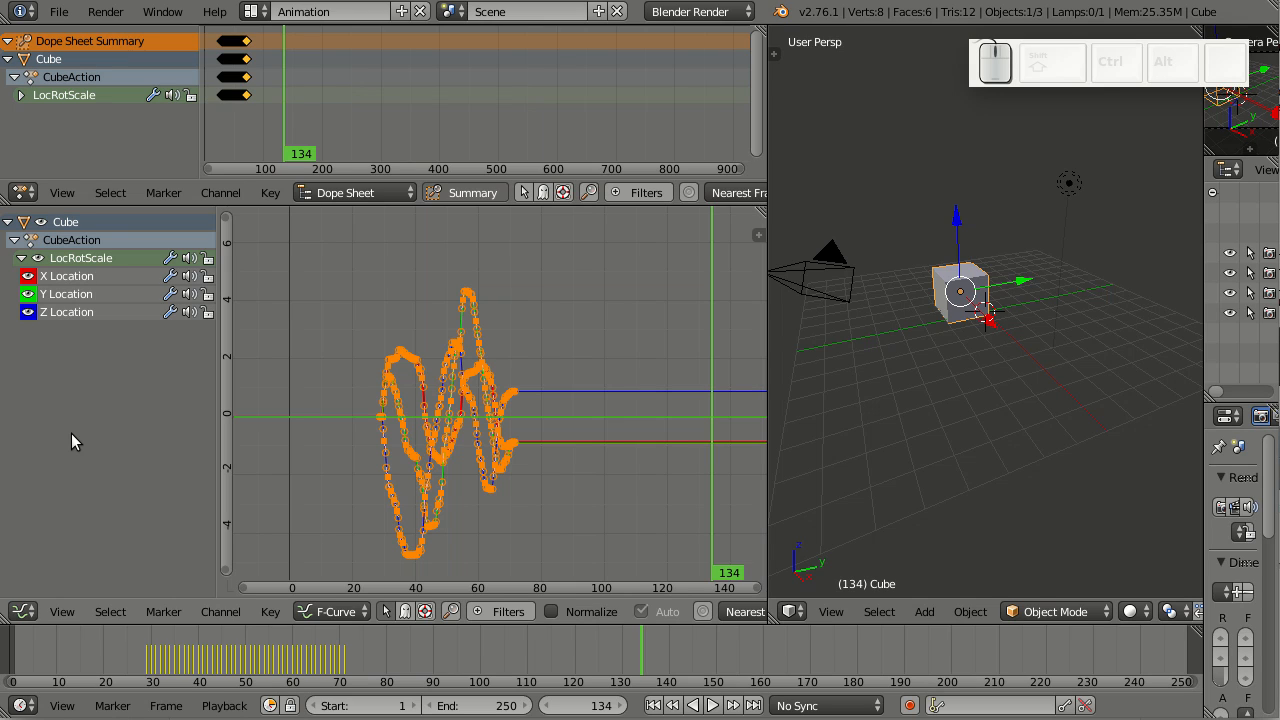
{"action": "mouse_move", "coordinate": [472, 441]}
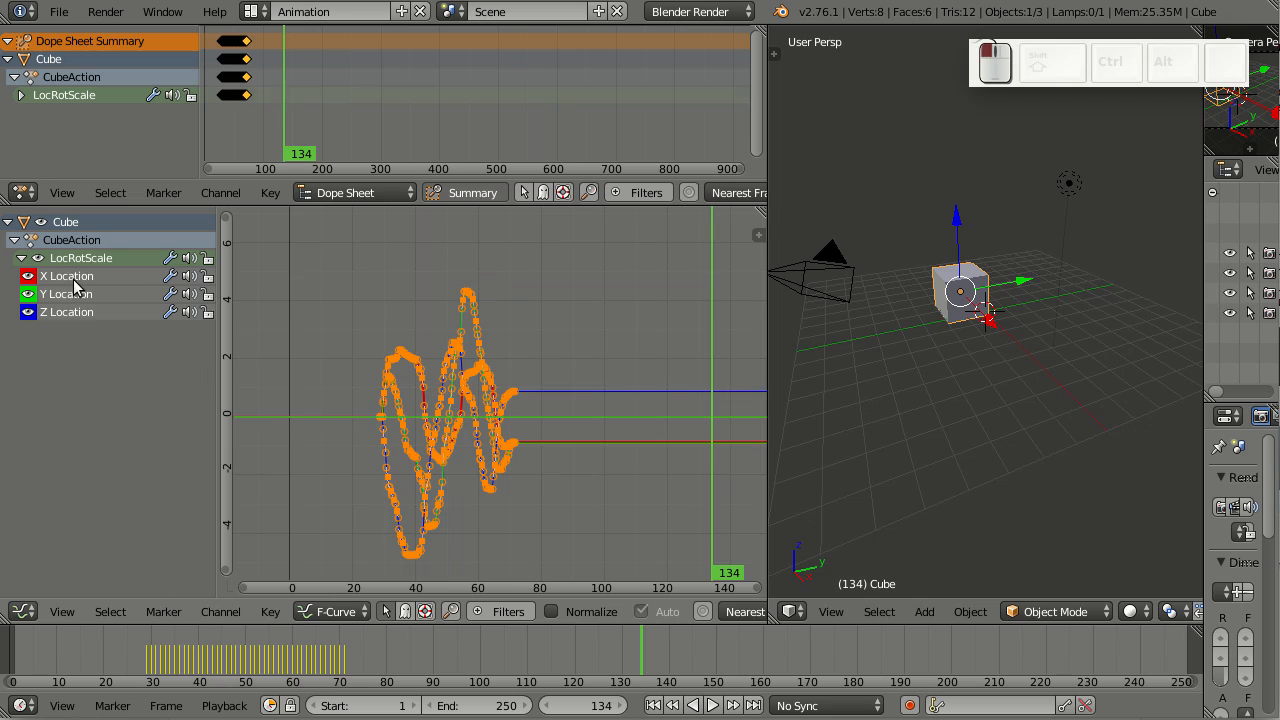
- Add a Noise modifier to the Y Location curve from the properties panel
{"action": "key", "text": "n"}
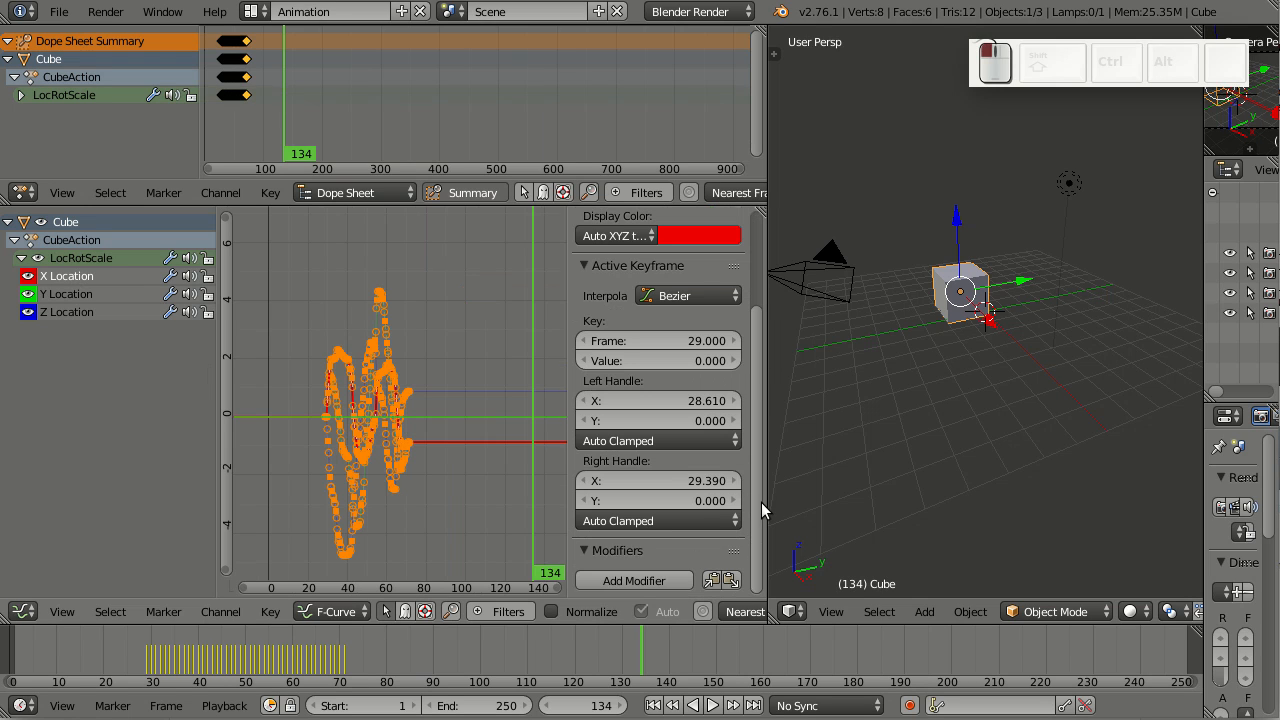
{"action": "left_click", "coordinate": [633, 580]}
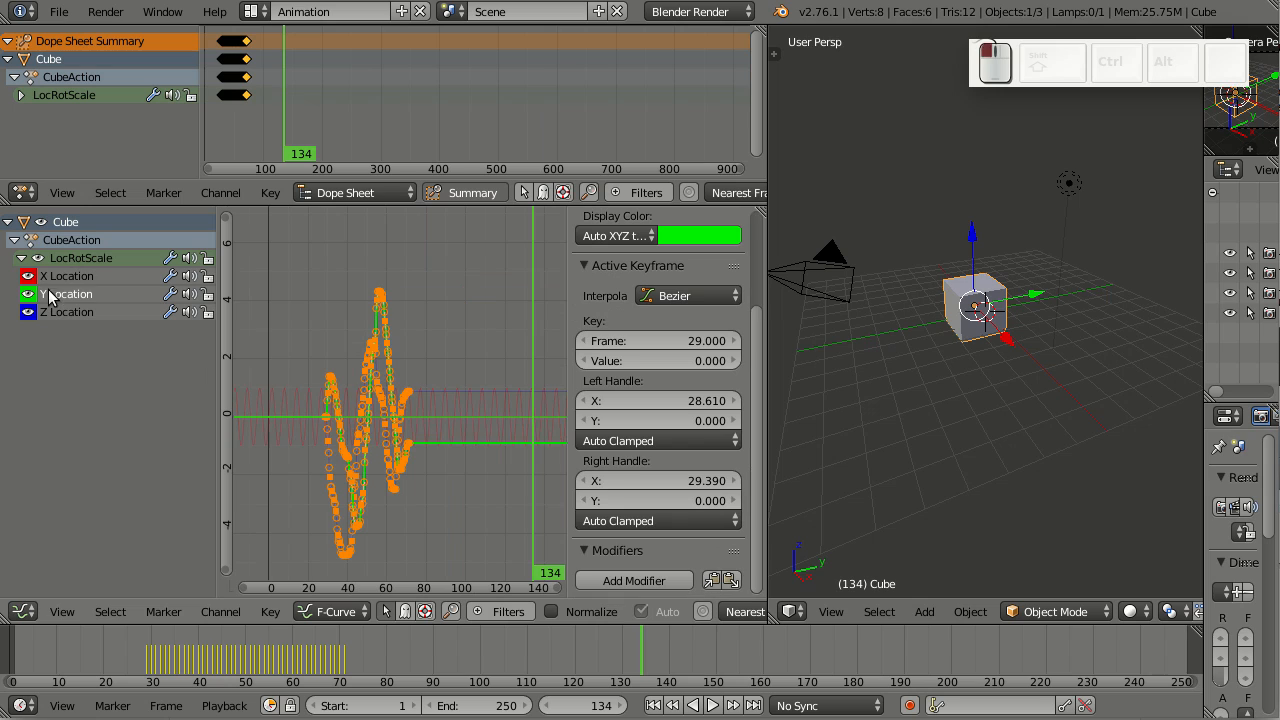
{"action": "left_click", "coordinate": [633, 581]}
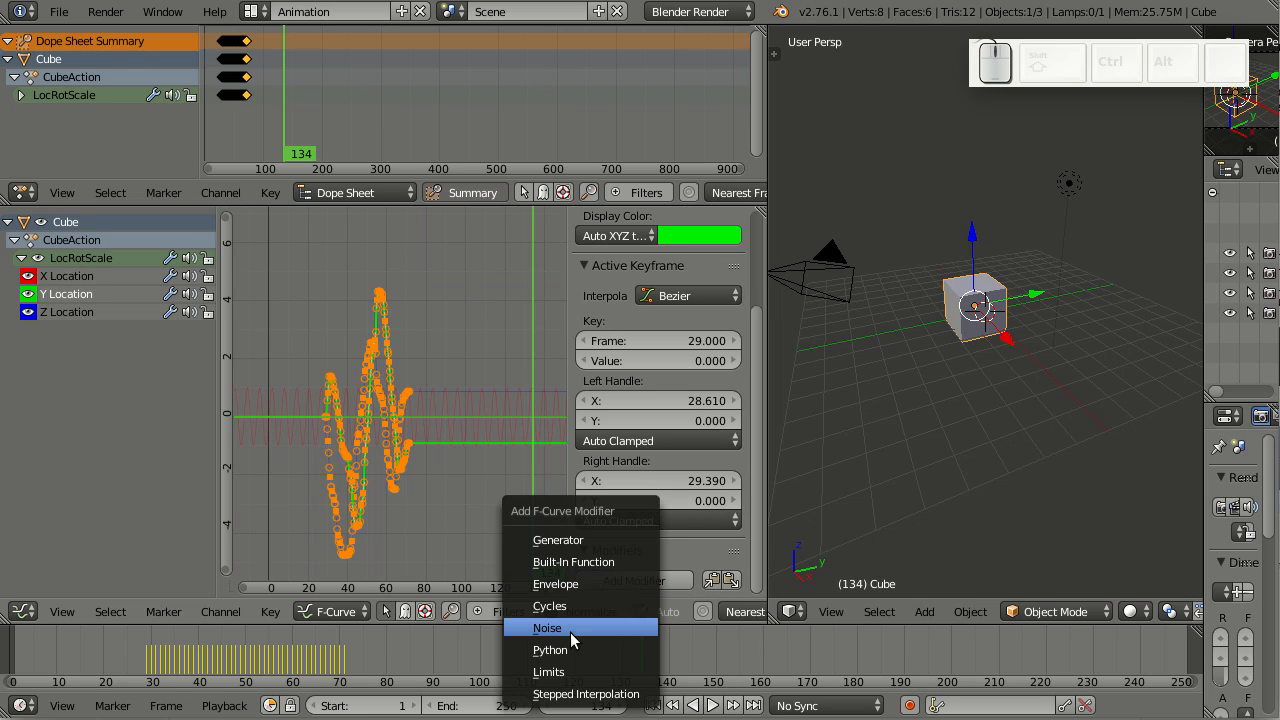
{"action": "left_click", "coordinate": [547, 628]}
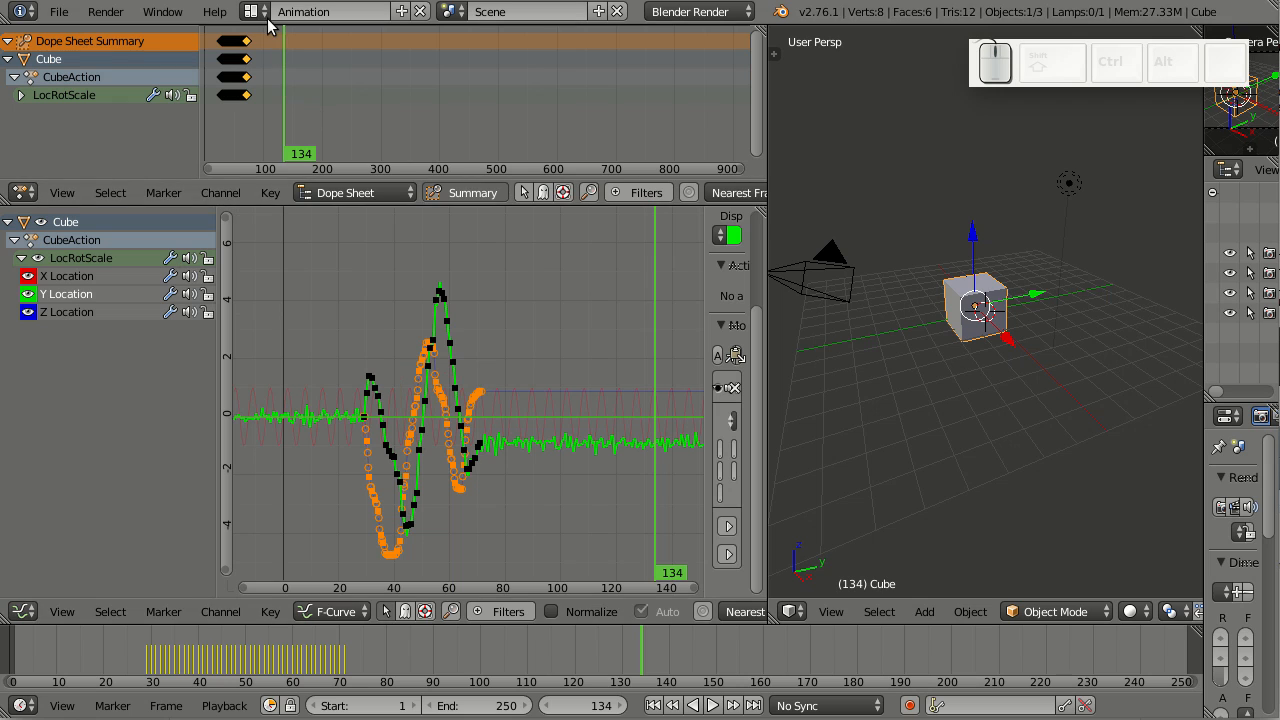
- Switch to the Default screen layout and dissolve the armature's two bones into one
{"action": "left_click", "coordinate": [258, 11]}
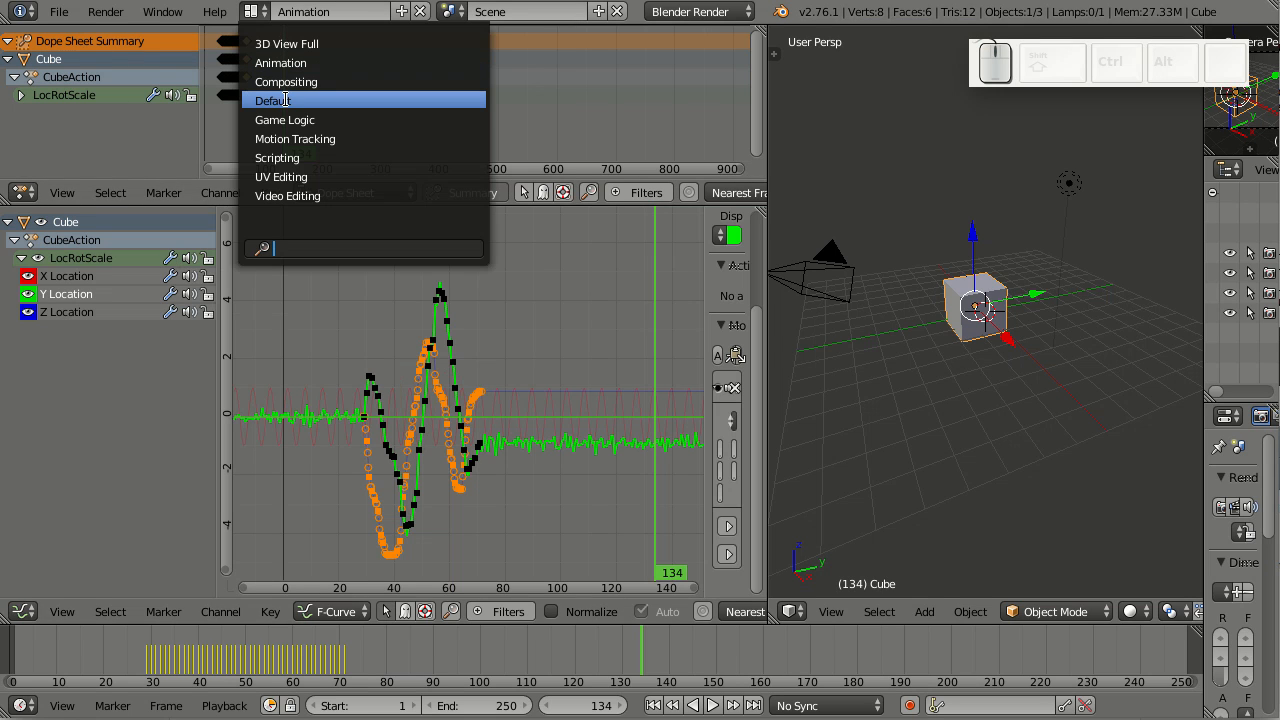
{"action": "left_click", "coordinate": [272, 100]}
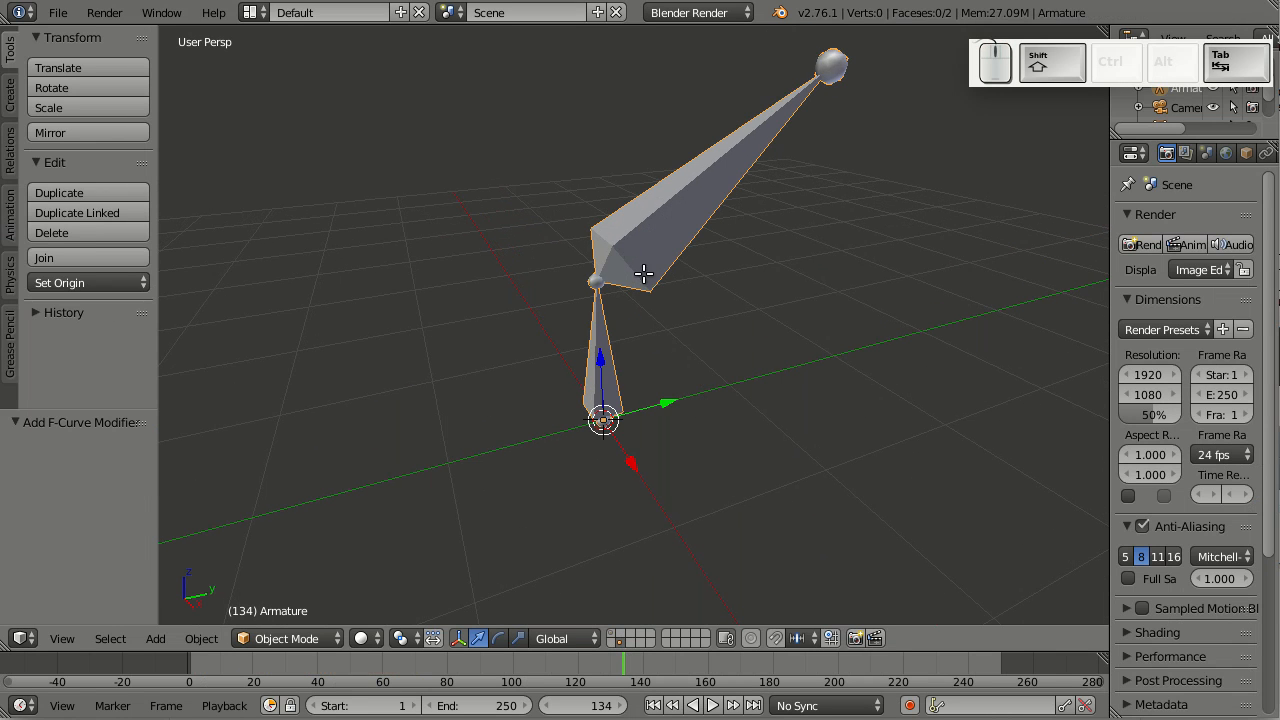
{"action": "key", "text": "Tab"}
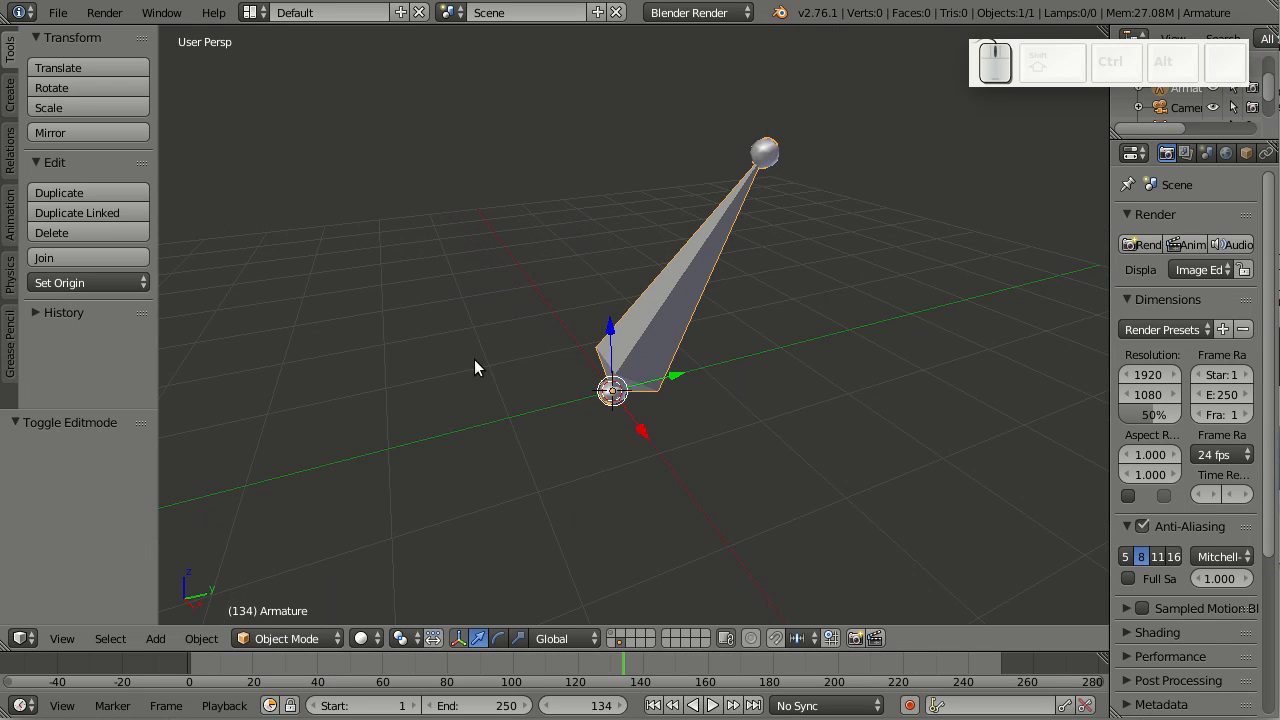
- Draw a grease pencil loop around the armature, box-select some points and dissolve them
{"action": "key", "text": "d"}
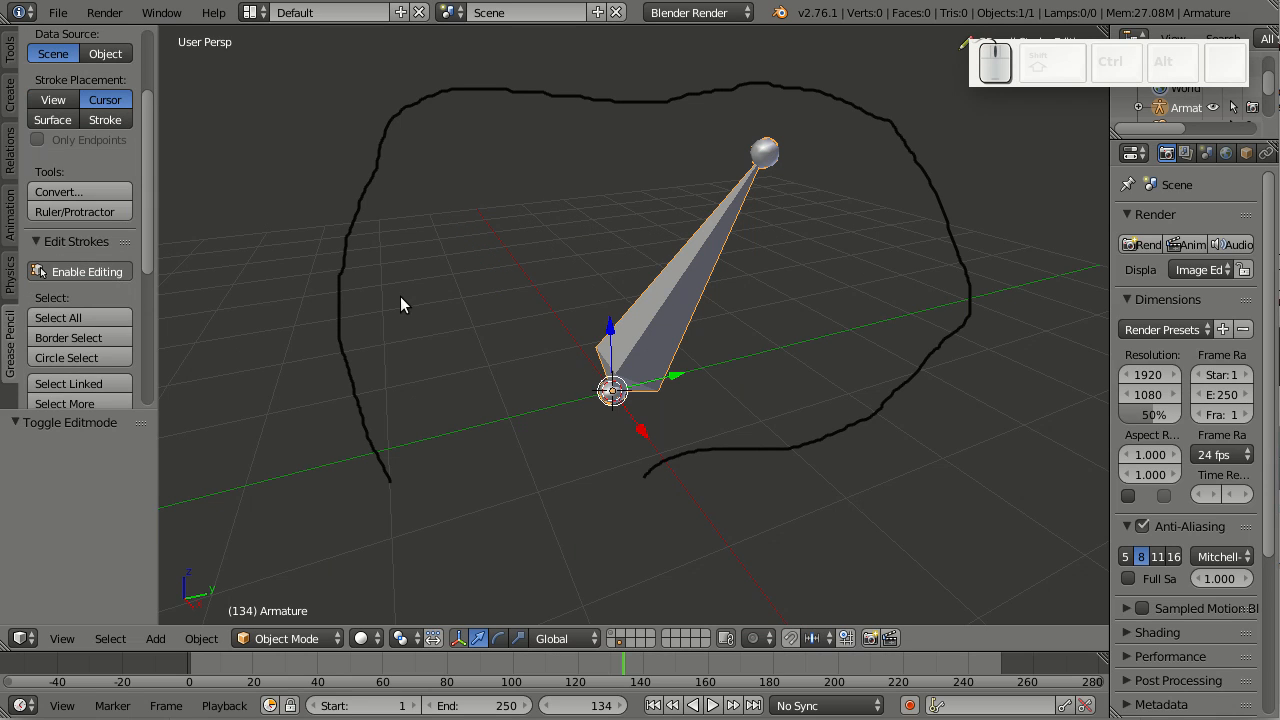
{"action": "key", "text": "b"}
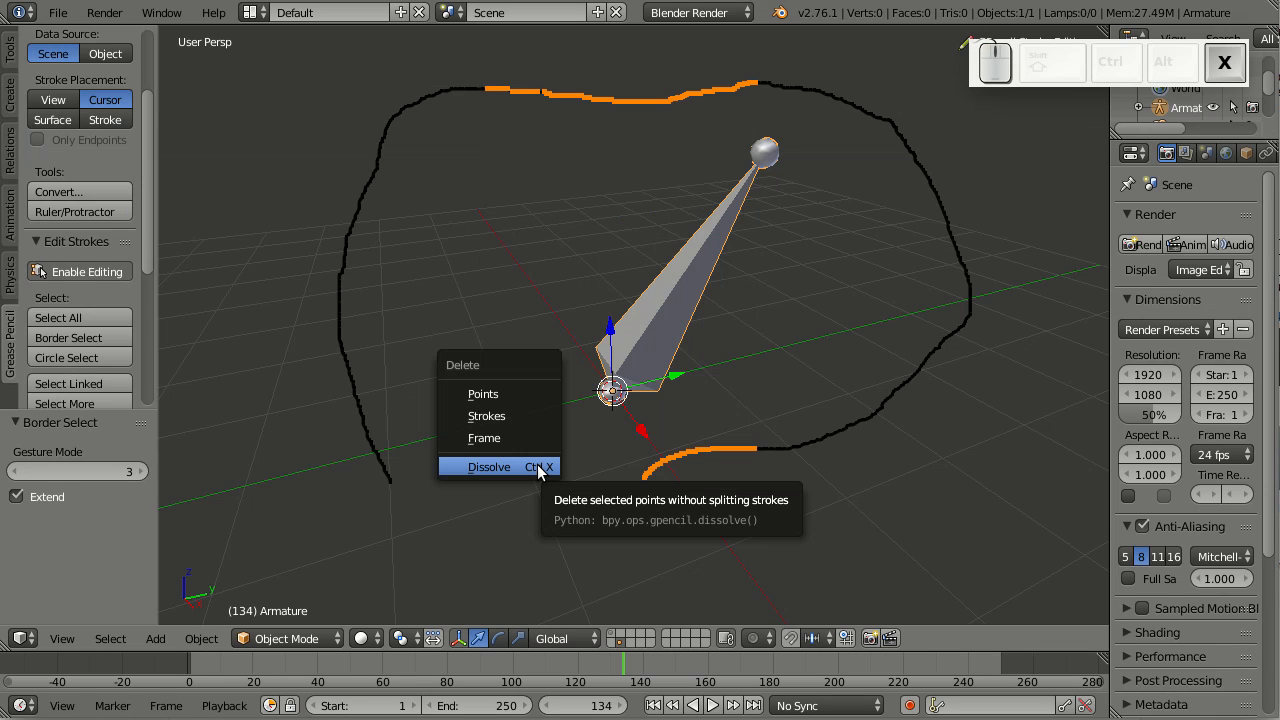
{"action": "left_click", "coordinate": [489, 466]}
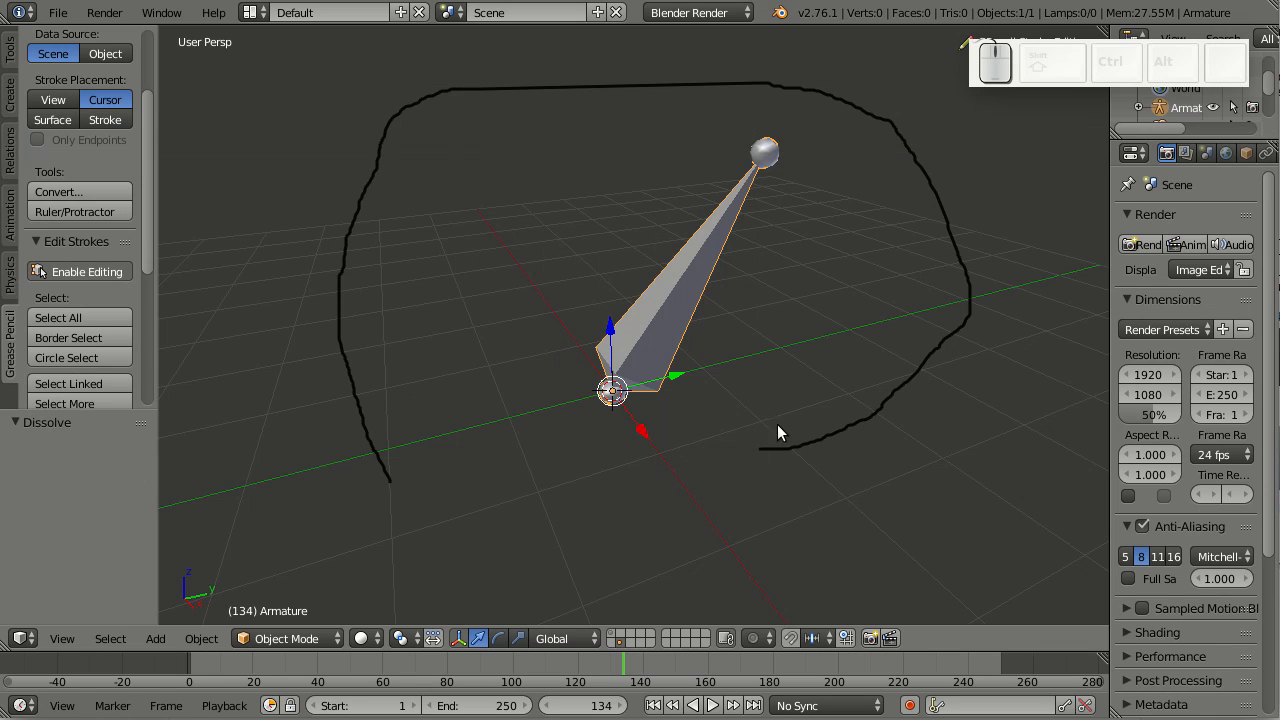
{"action": "mouse_move", "coordinate": [675, 476]}
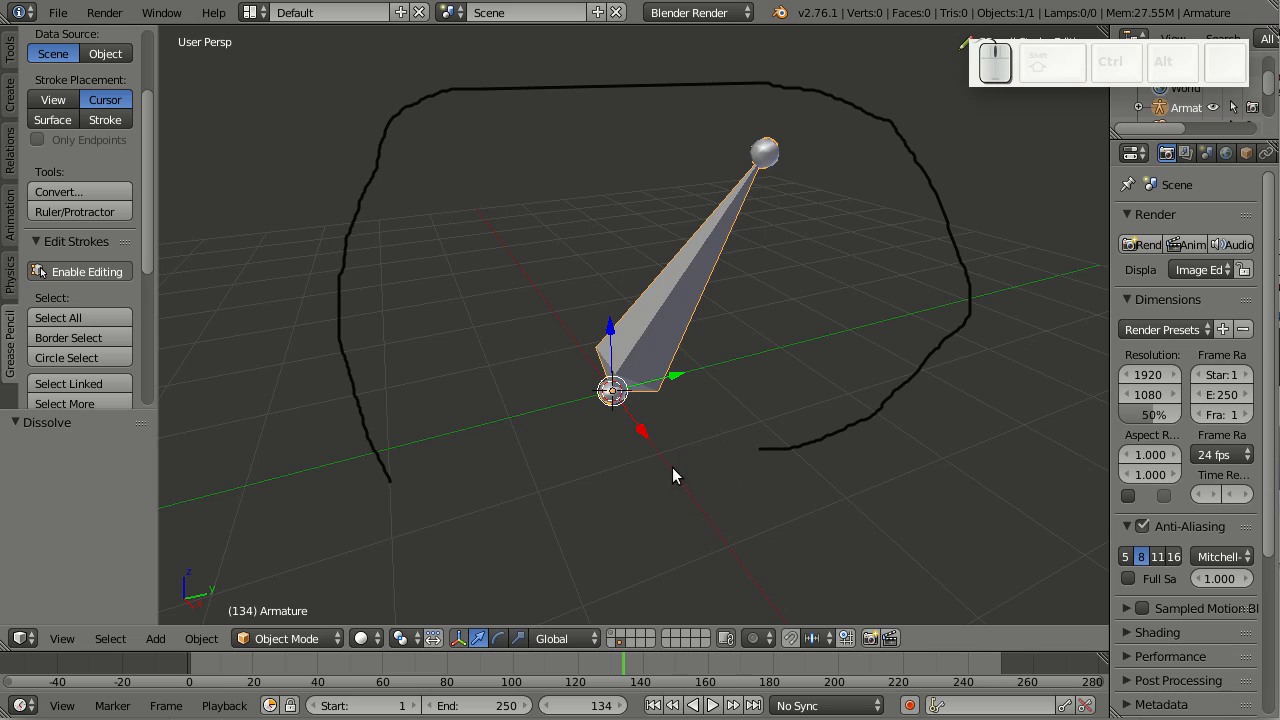
{"action": "mouse_move", "coordinate": [520, 510]}
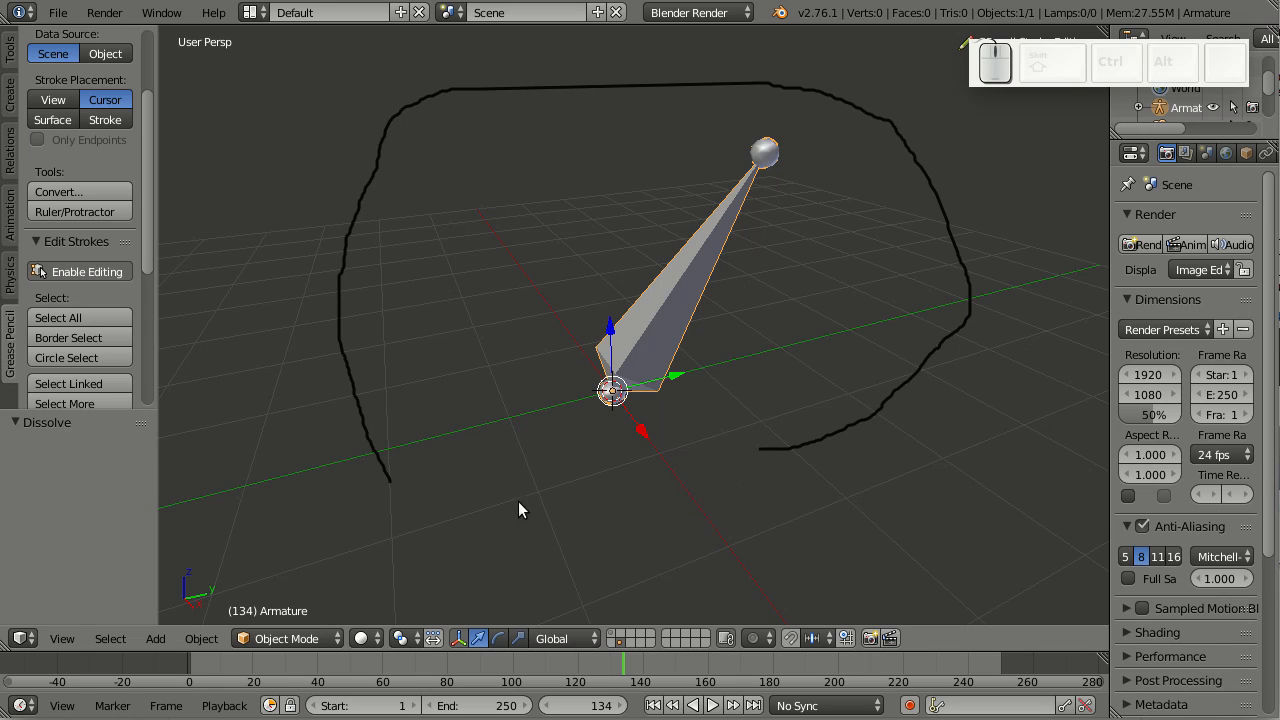
{"action": "mouse_move", "coordinate": [780, 92]}
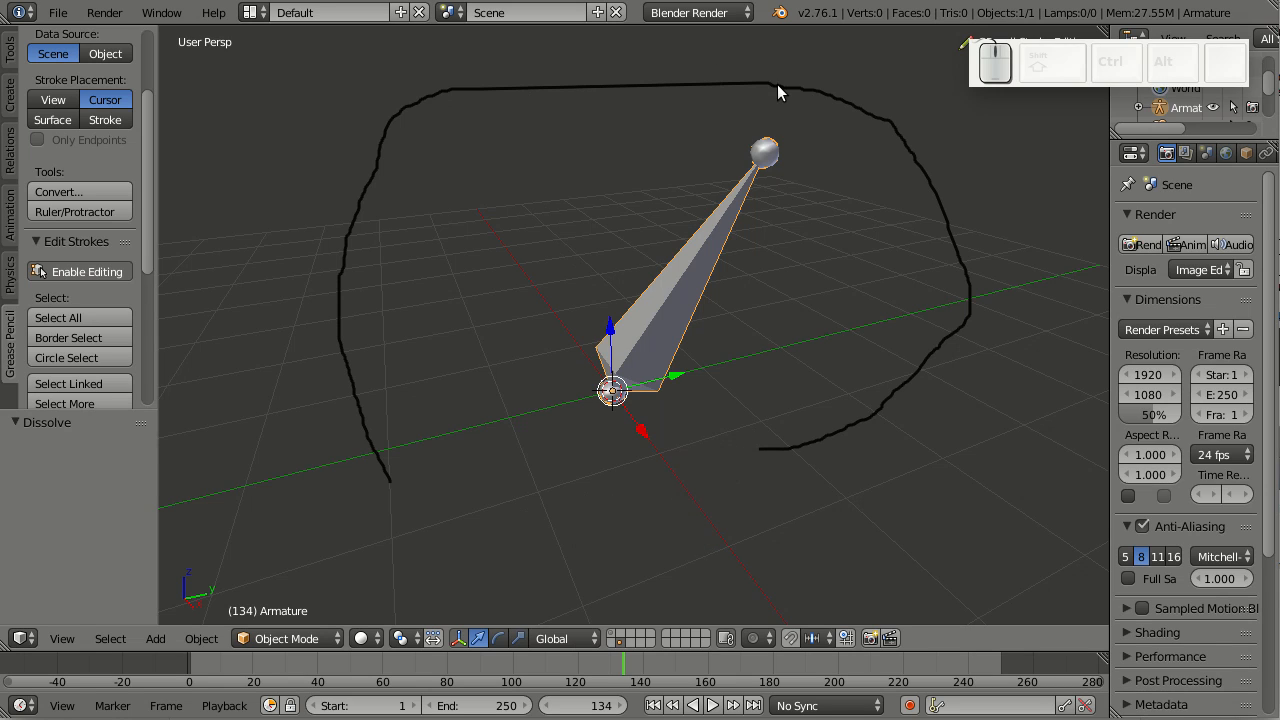